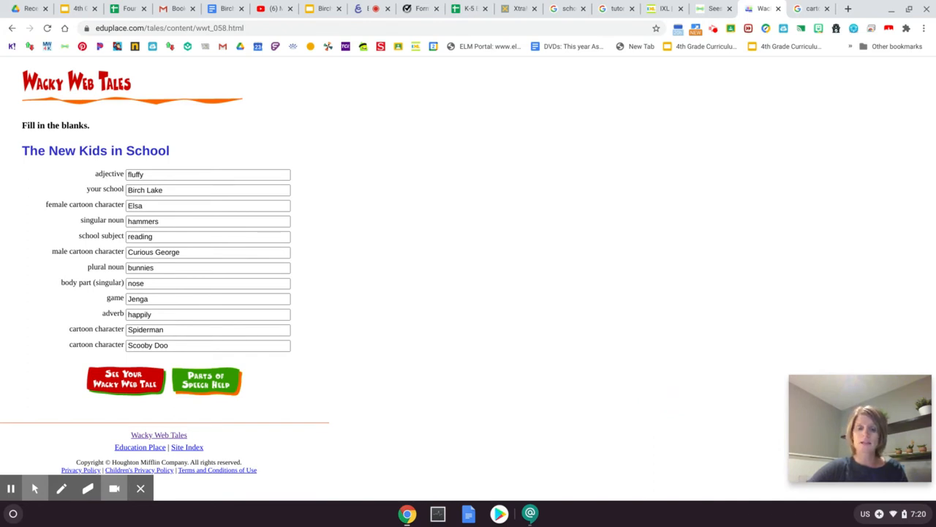
Generate the finished 'The New Kids in School' story and capture a screenshot of it
left_click(207, 205)
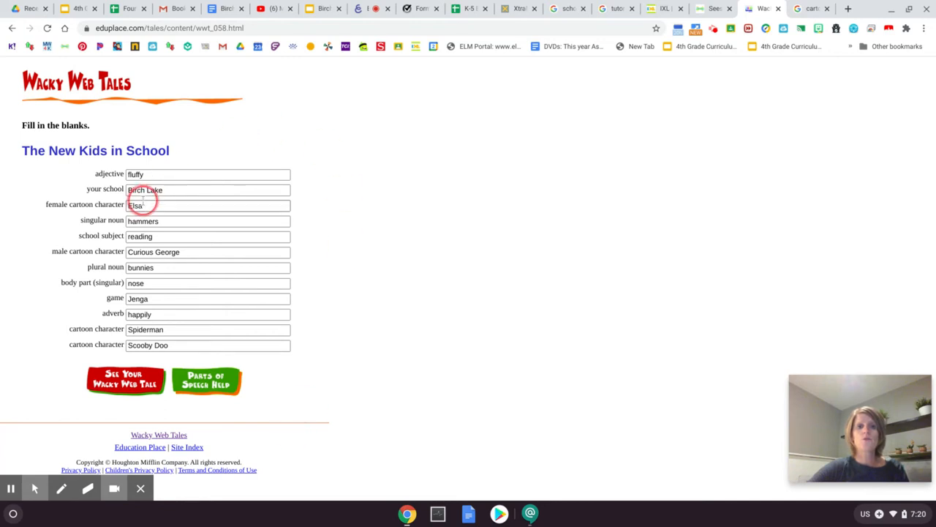
mouse_move(326, 480)
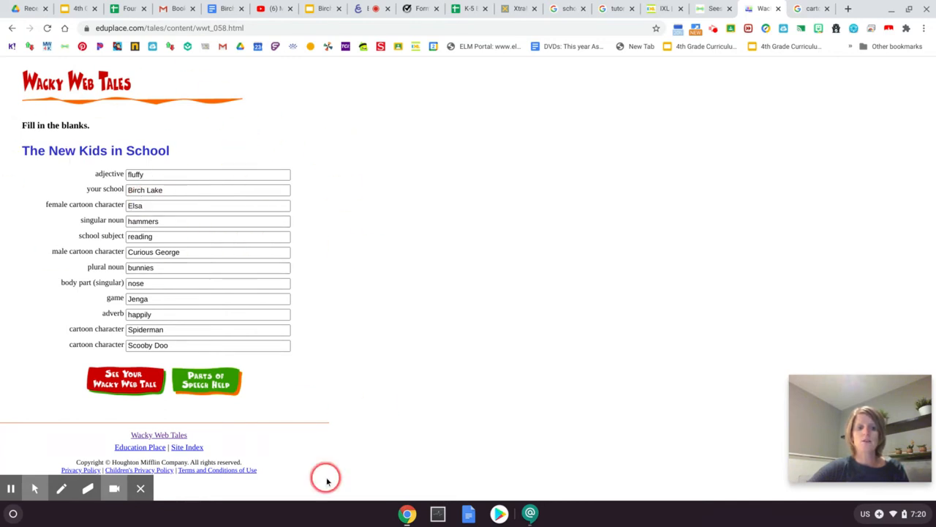
mouse_move(135, 408)
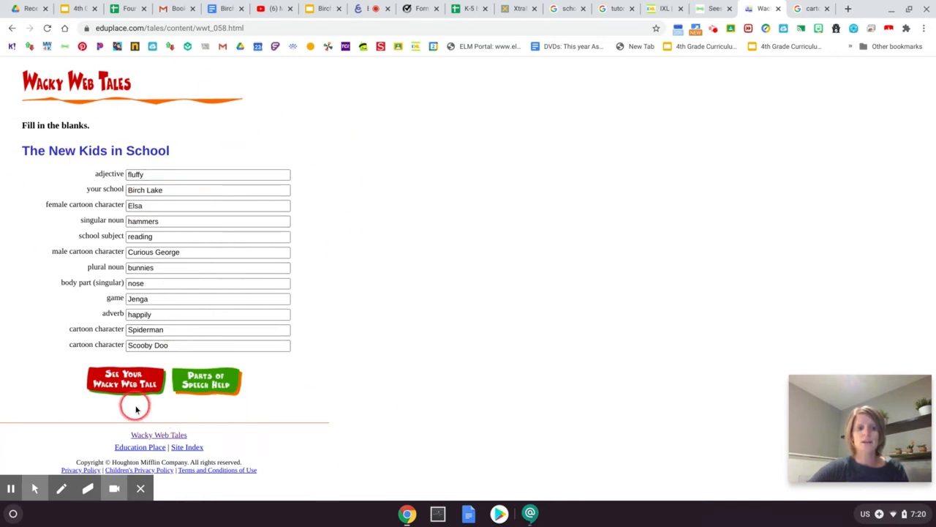
left_click(126, 379)
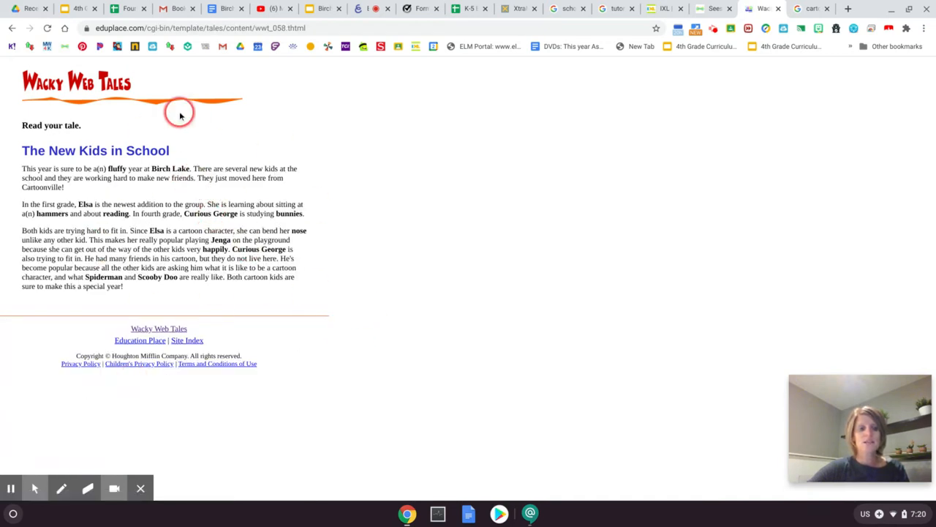
mouse_move(386, 267)
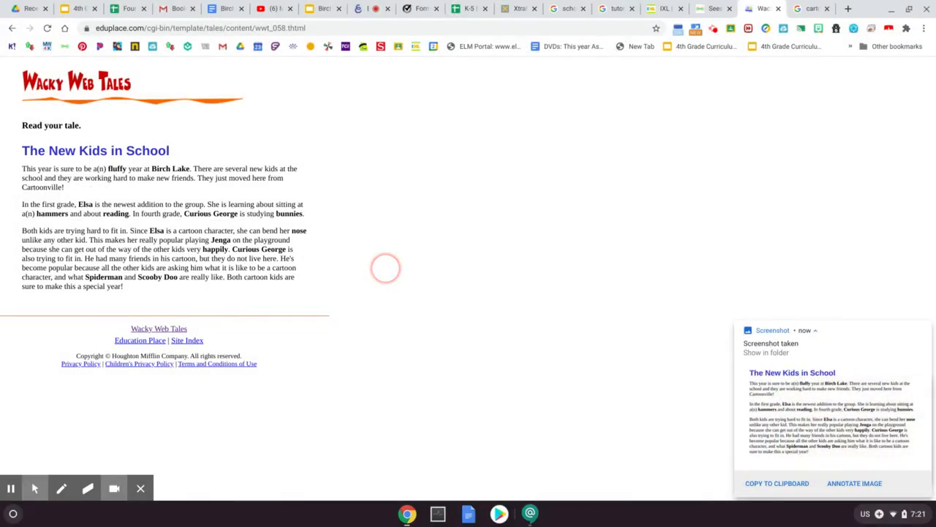
mouse_move(705, 382)
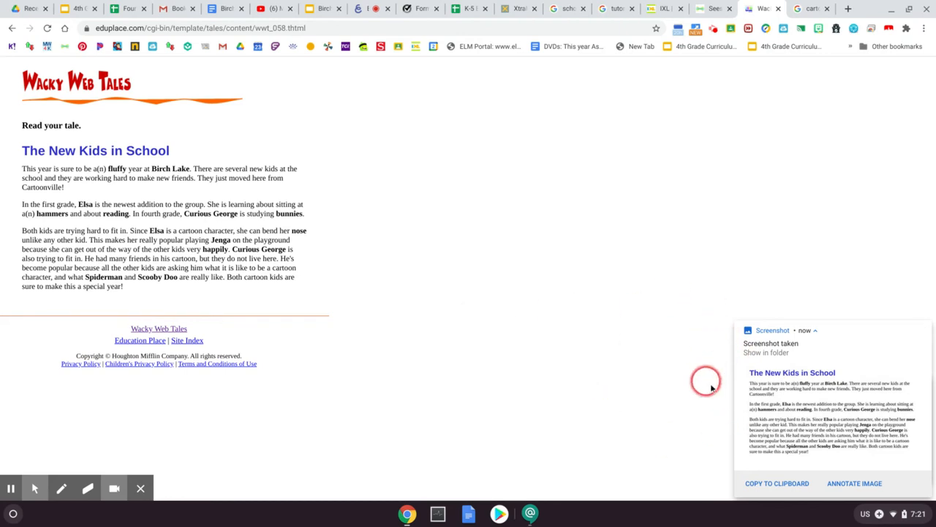
mouse_move(758, 432)
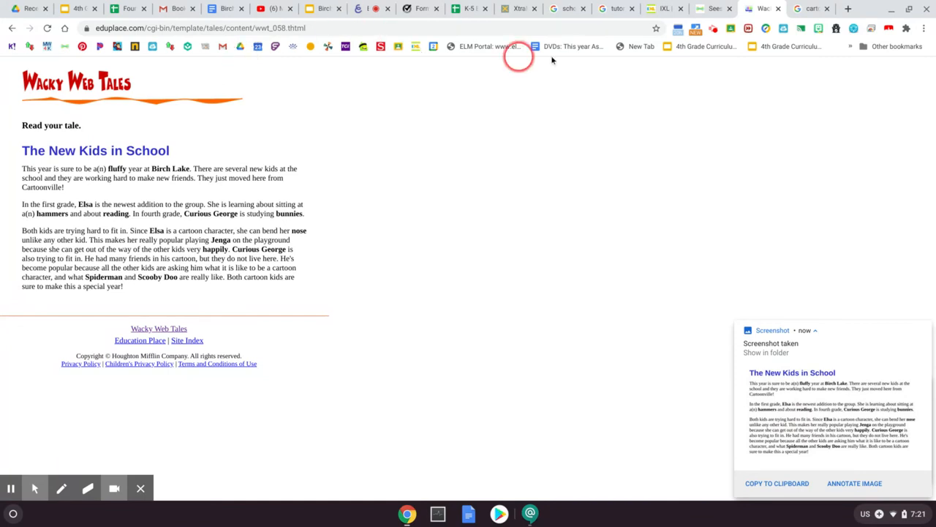
In the Seesaw class page, choose Post Student Work to reach the add-a-file page
left_click(714, 9)
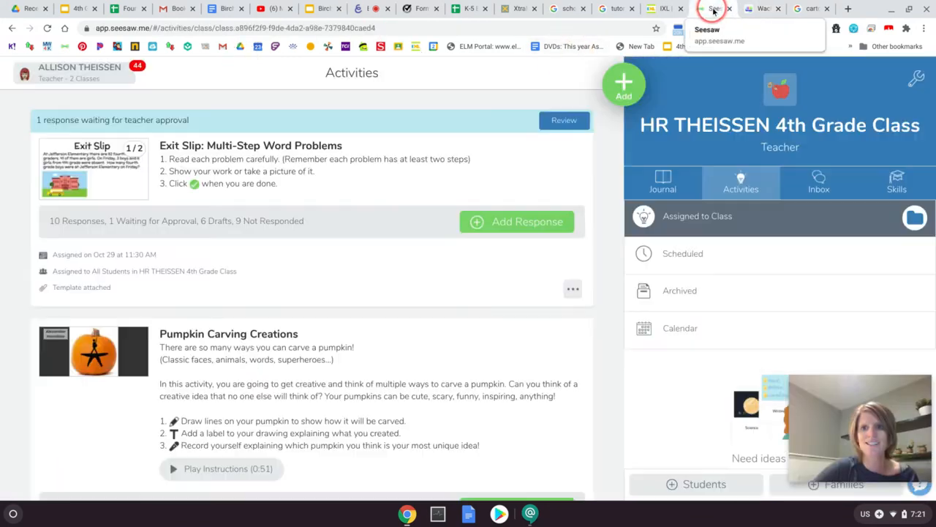
left_click(623, 84)
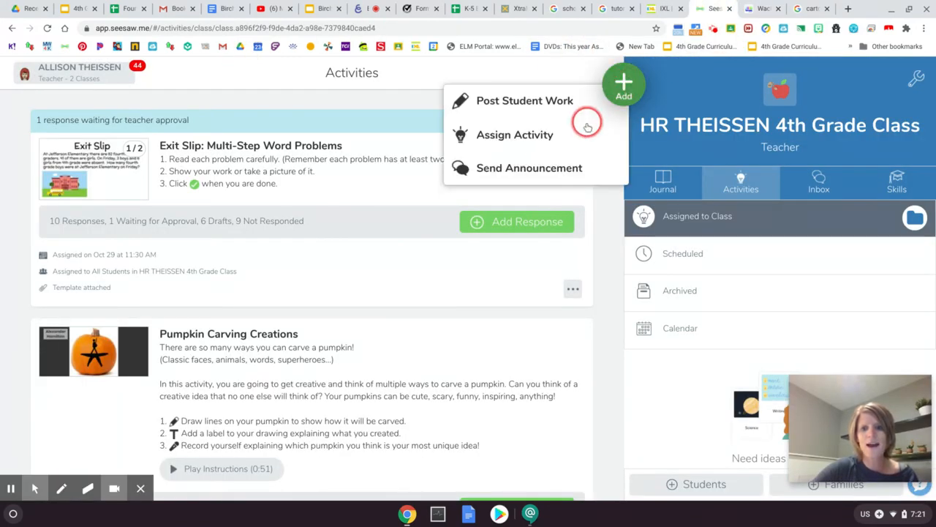
left_click(524, 99)
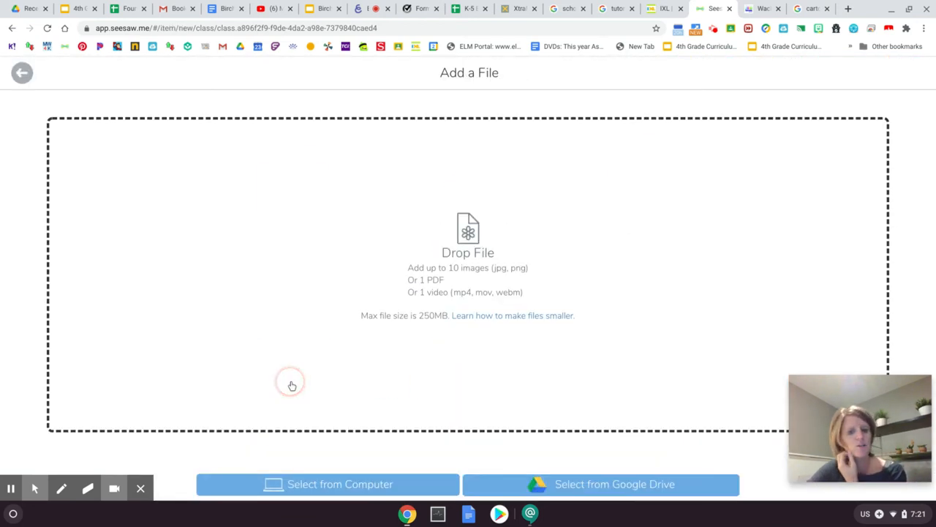
Upload the newest story Screenshot PNG from the Downloads folder to the post
left_click(328, 483)
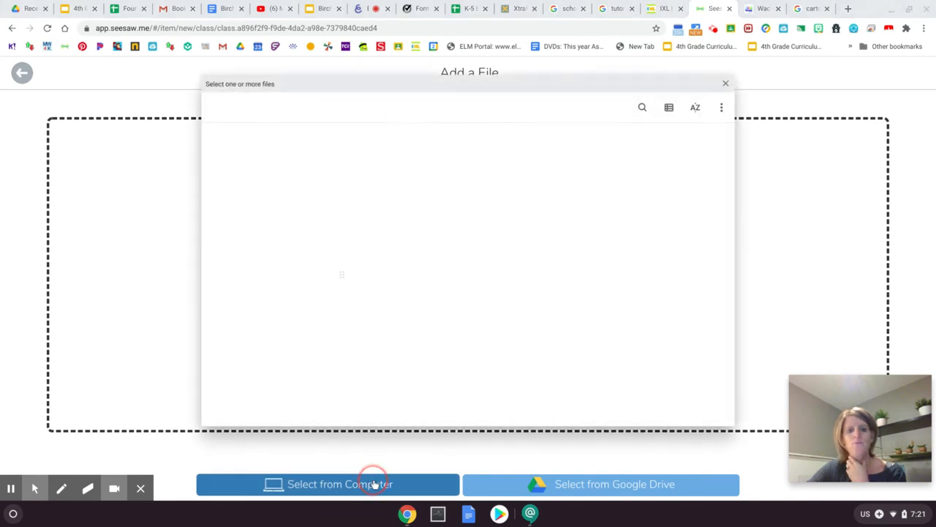
left_click(339, 483)
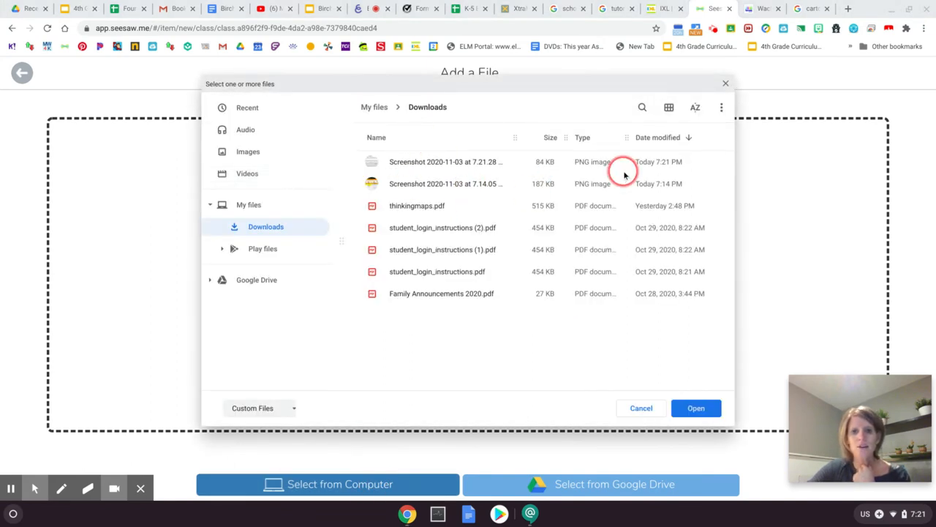
mouse_move(684, 167)
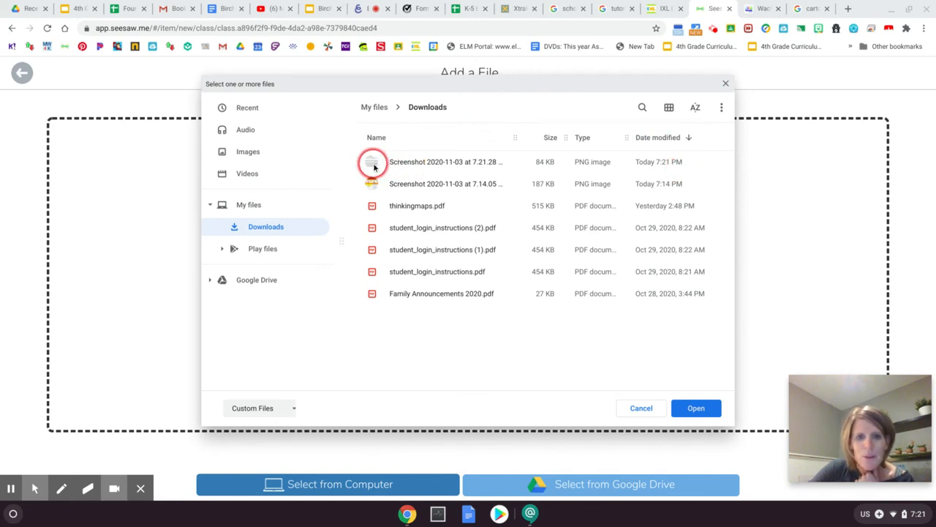
left_click(446, 161)
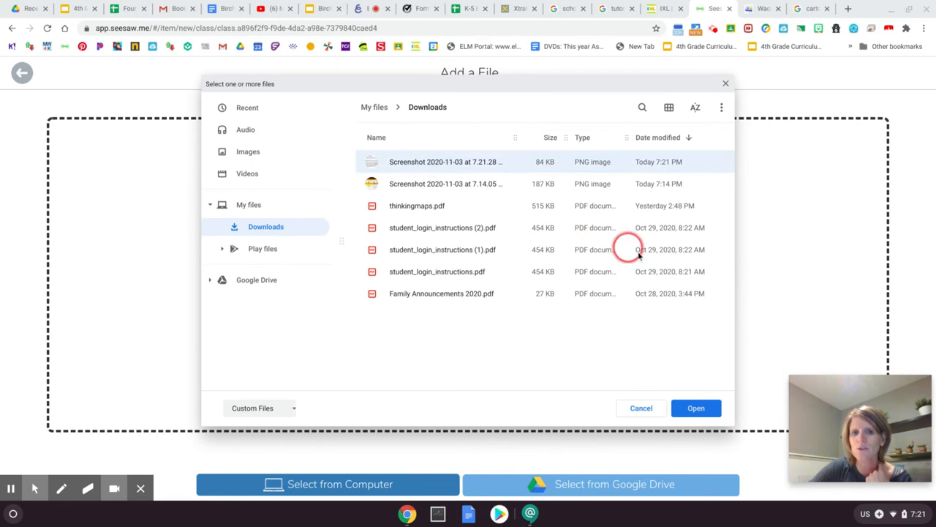
left_click(696, 407)
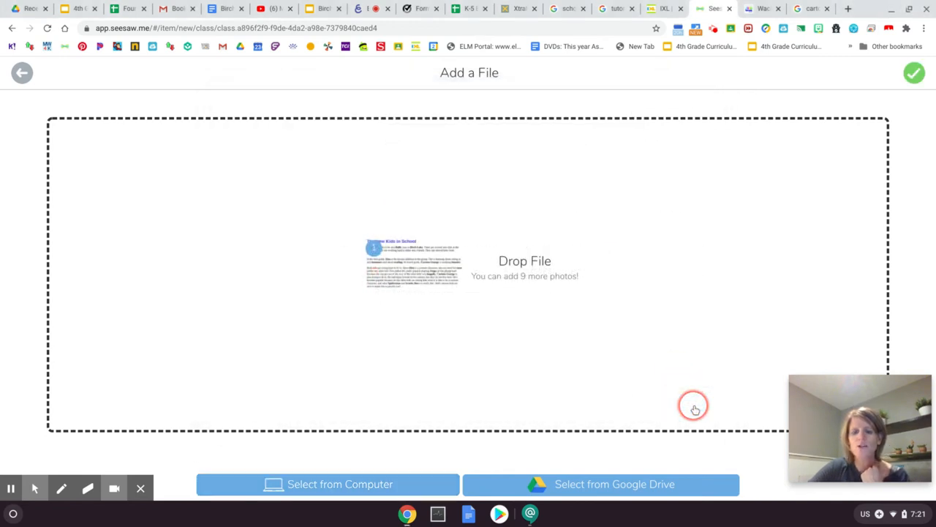
mouse_move(417, 285)
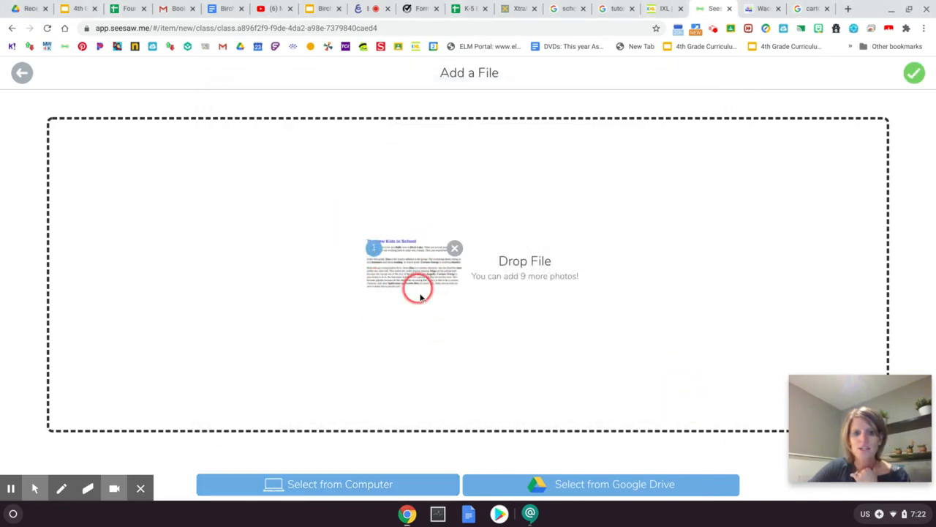
mouse_move(679, 176)
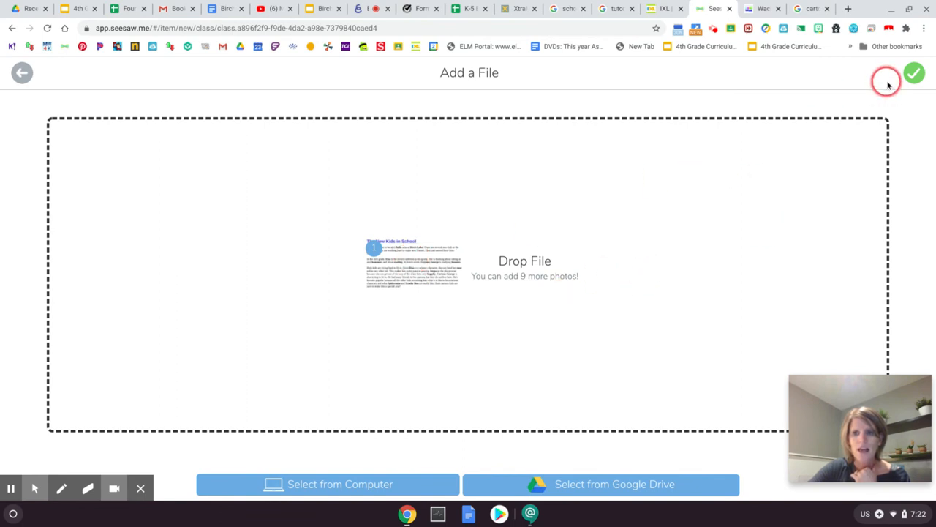
mouse_move(409, 279)
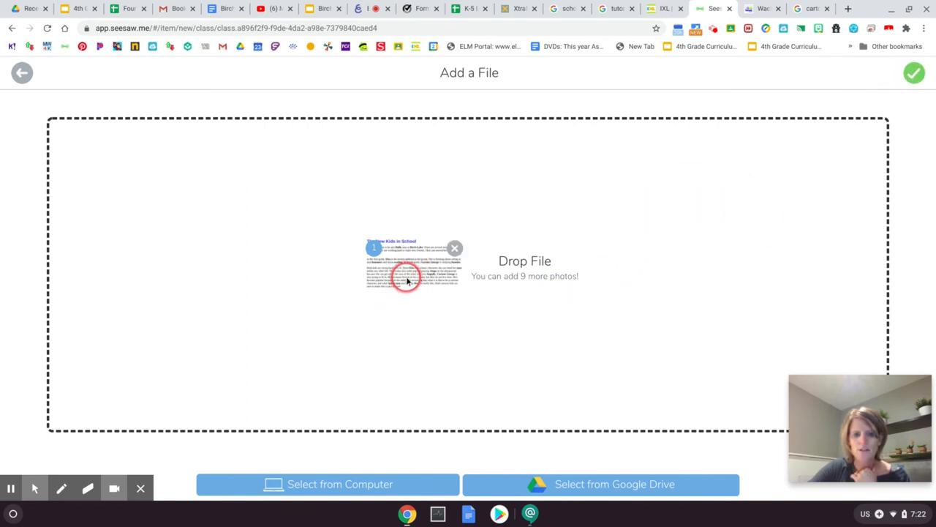
Accept the uploaded story page as is and continue to the student selection list
left_click(914, 73)
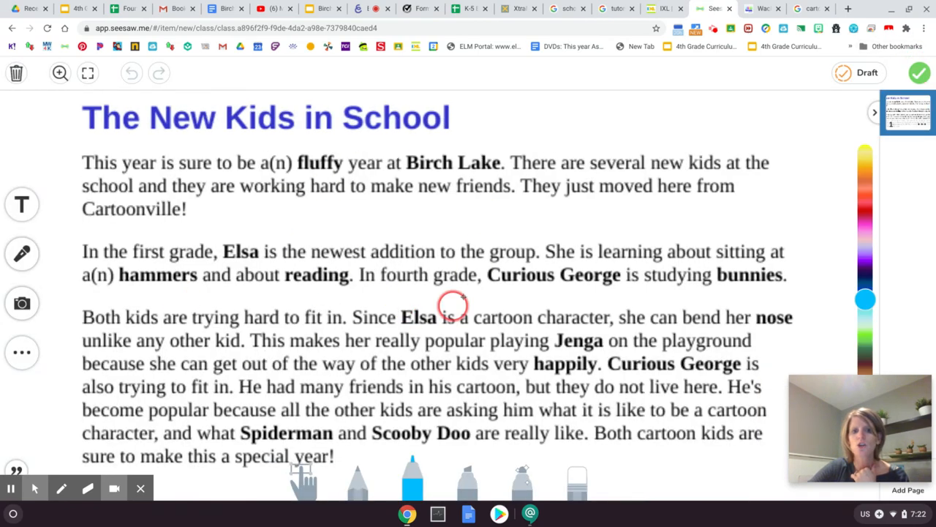
left_click(920, 73)
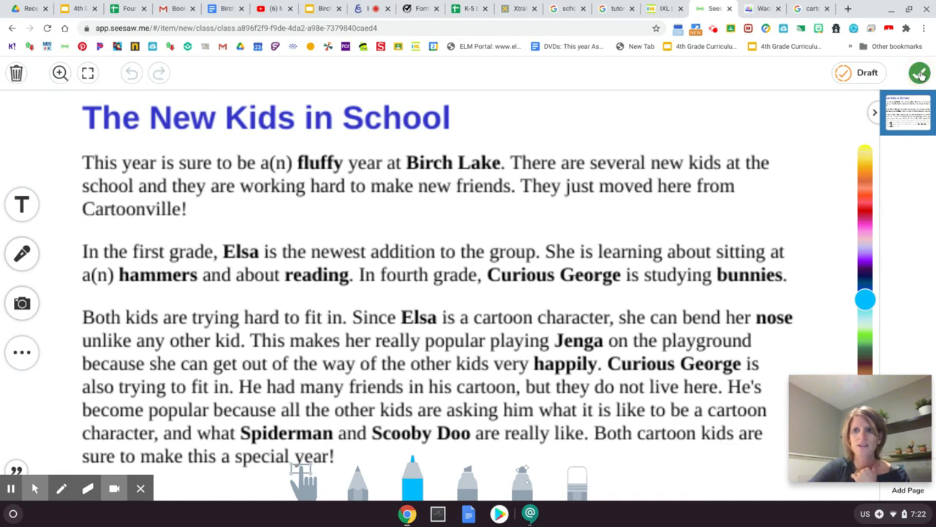
left_click(921, 73)
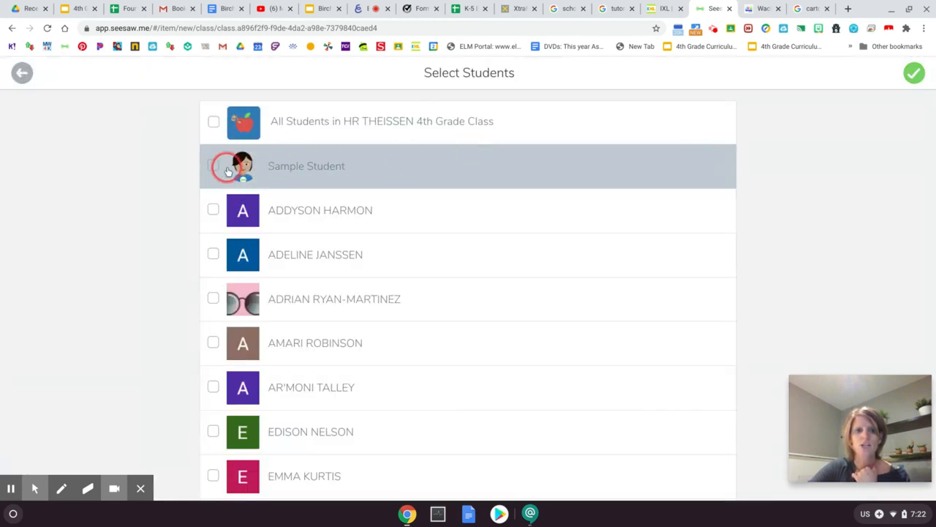
Tag Sample Student and post the story to their journal without choosing a folder
left_click(213, 165)
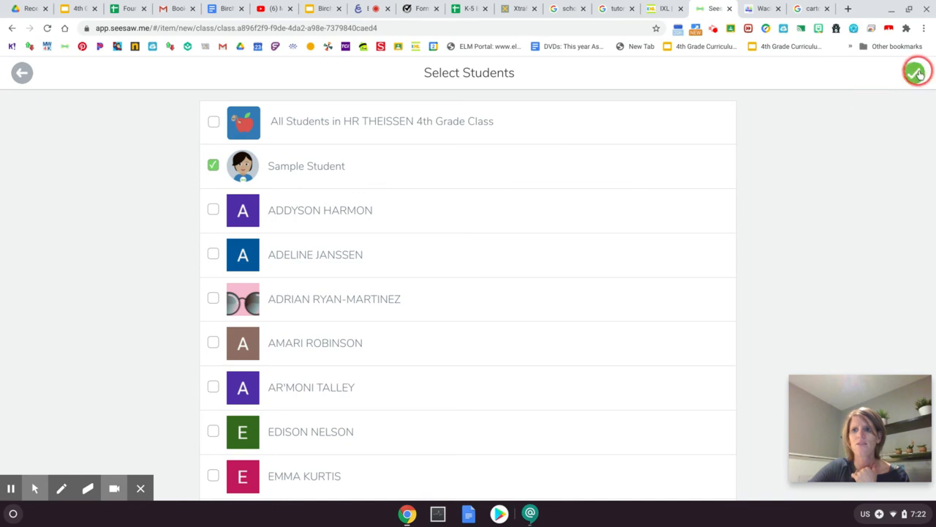
left_click(916, 73)
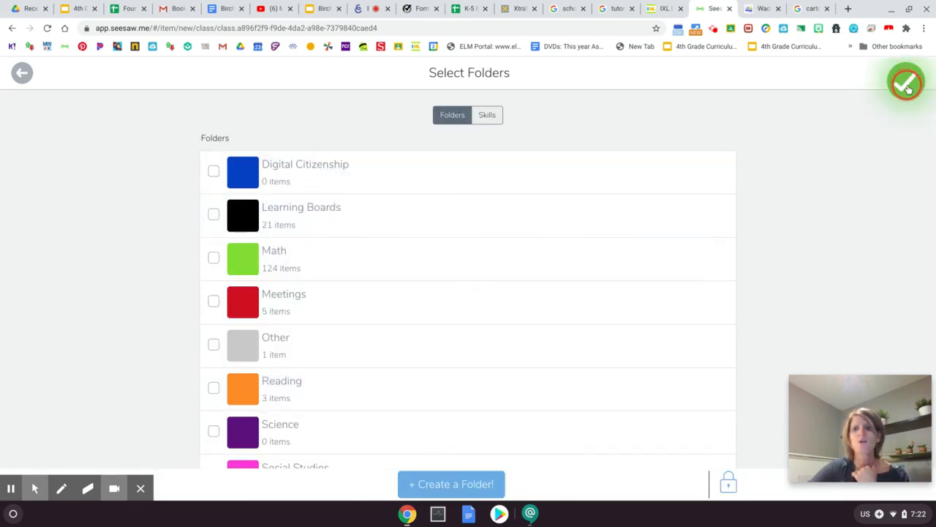
left_click(905, 82)
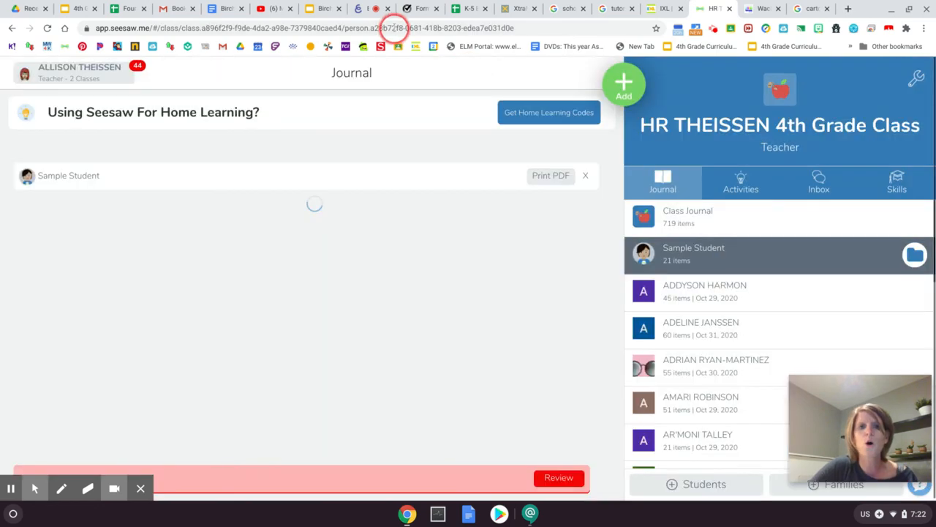